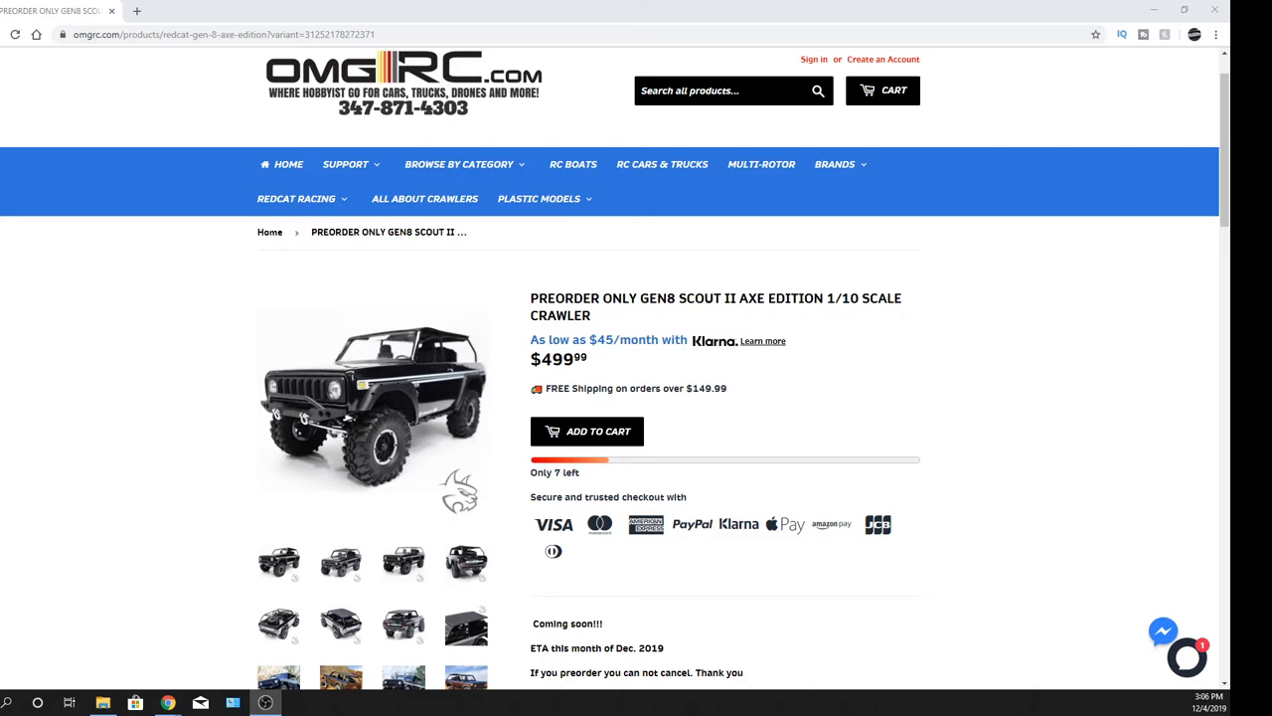
{"action": "scroll", "scroll_direction": "down", "scroll_amount": 3}
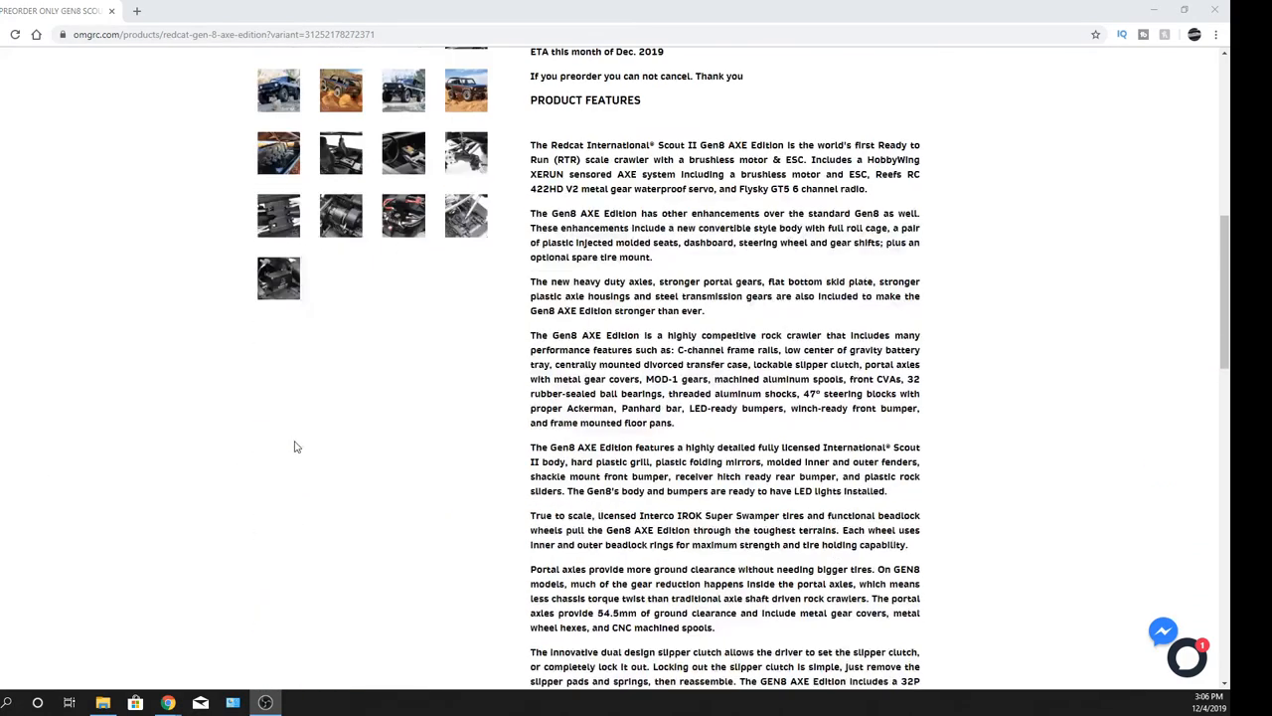
{"action": "scroll", "scroll_direction": "down", "scroll_amount": 3}
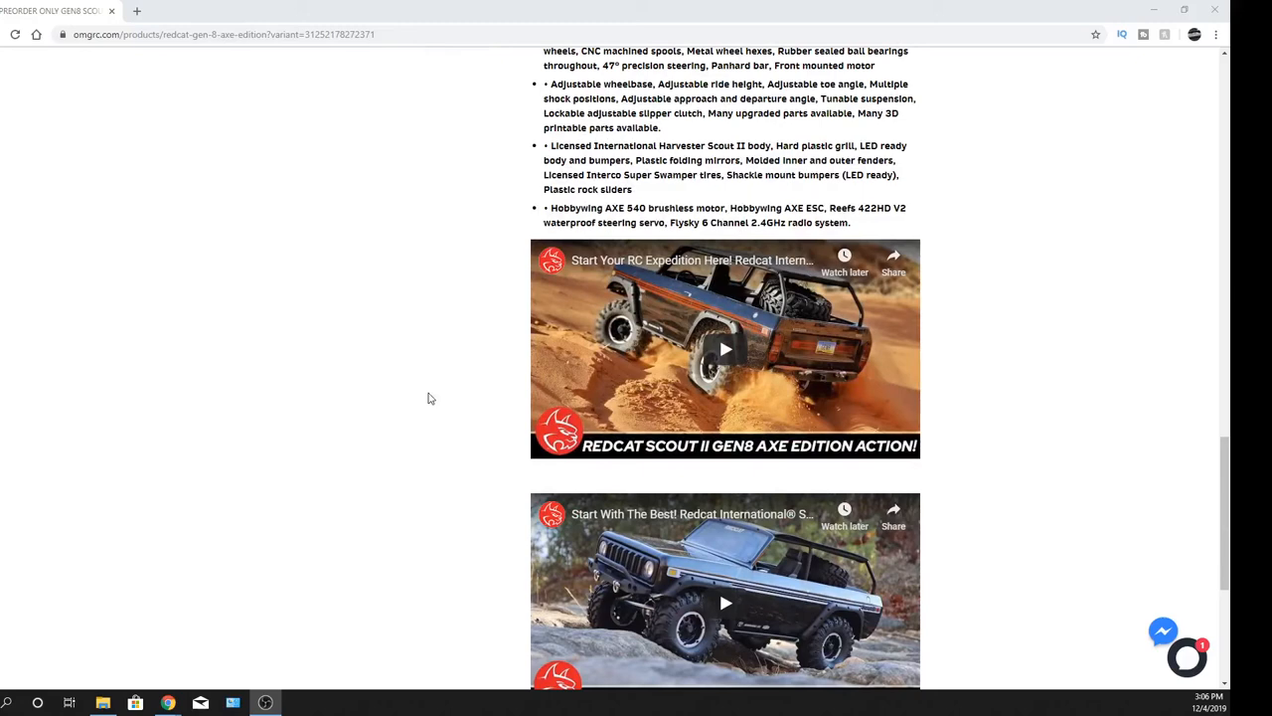
{"action": "mouse_move", "coordinate": [433, 402]}
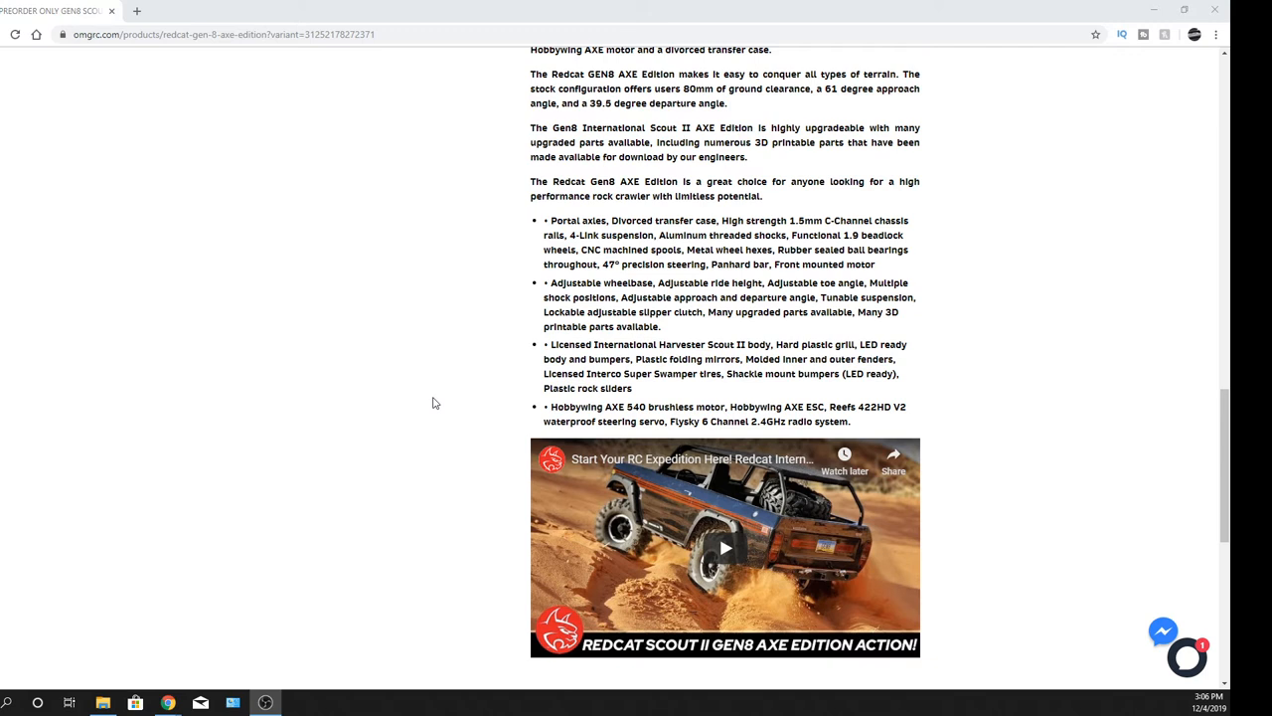
{"action": "mouse_move", "coordinate": [455, 463]}
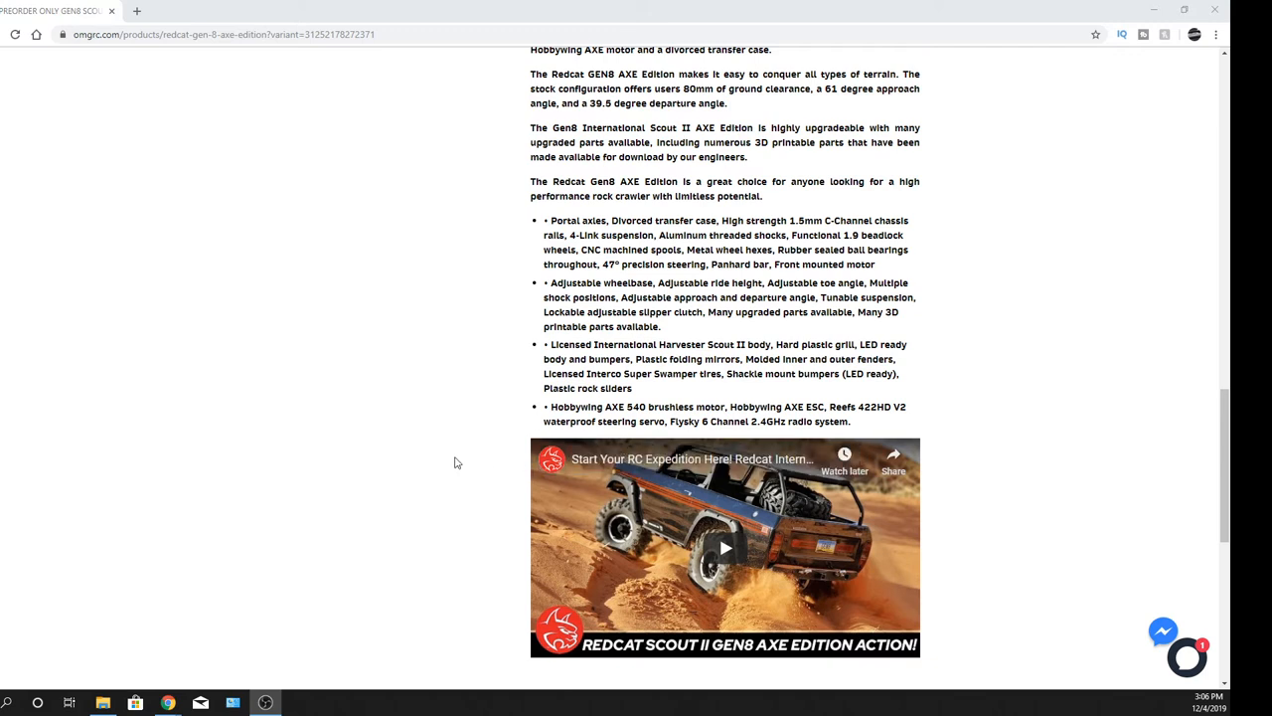
{"action": "mouse_move", "coordinate": [463, 442]}
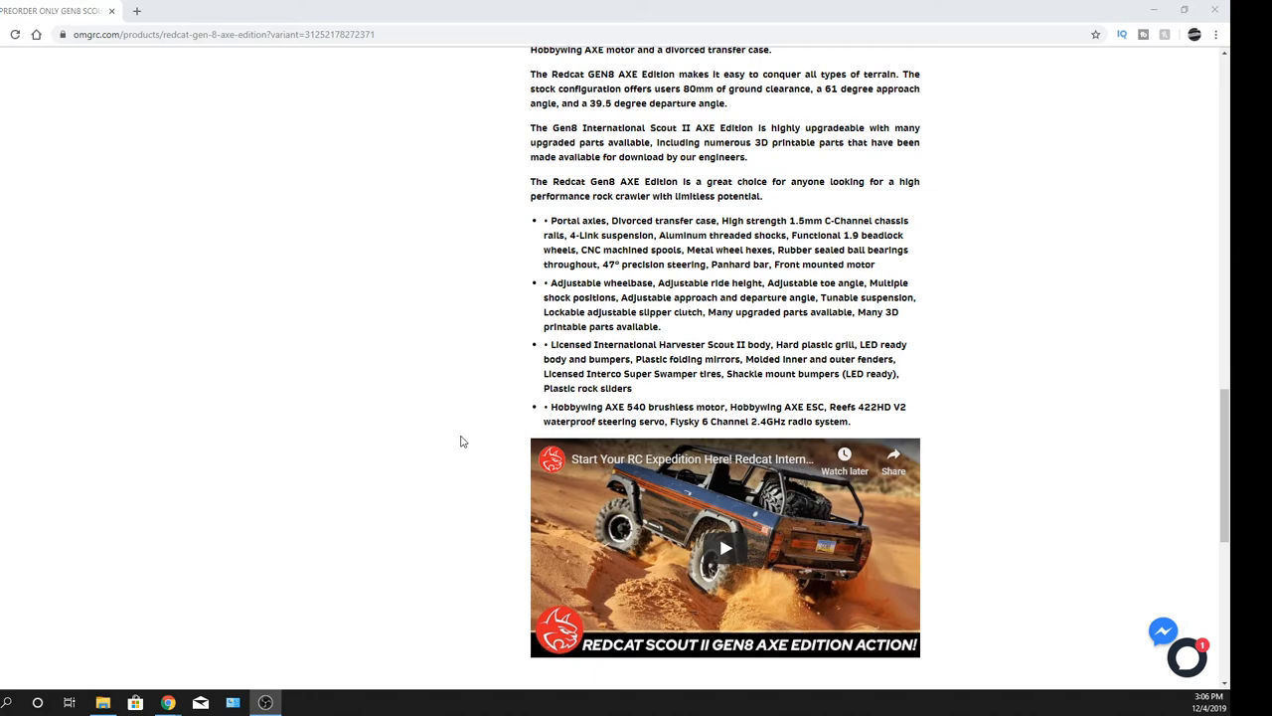
{"action": "mouse_move", "coordinate": [467, 441]}
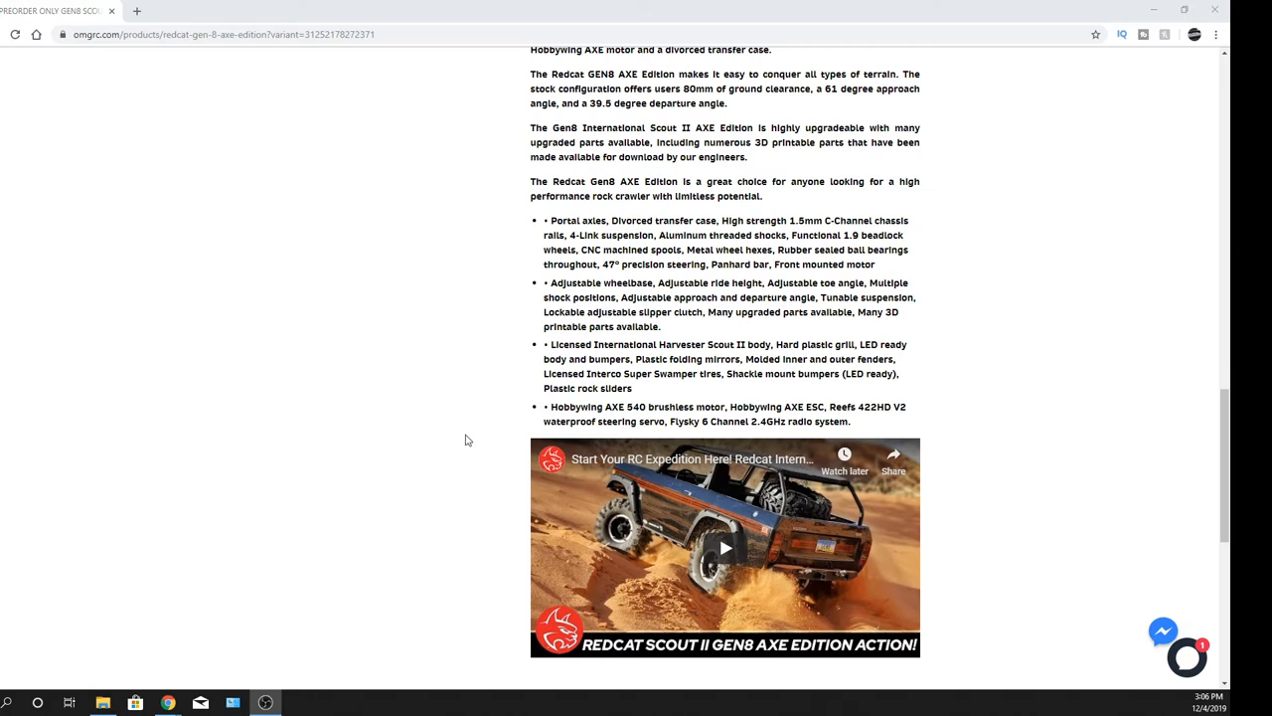
{"action": "scroll", "scroll_direction": "up", "scroll_amount": 3}
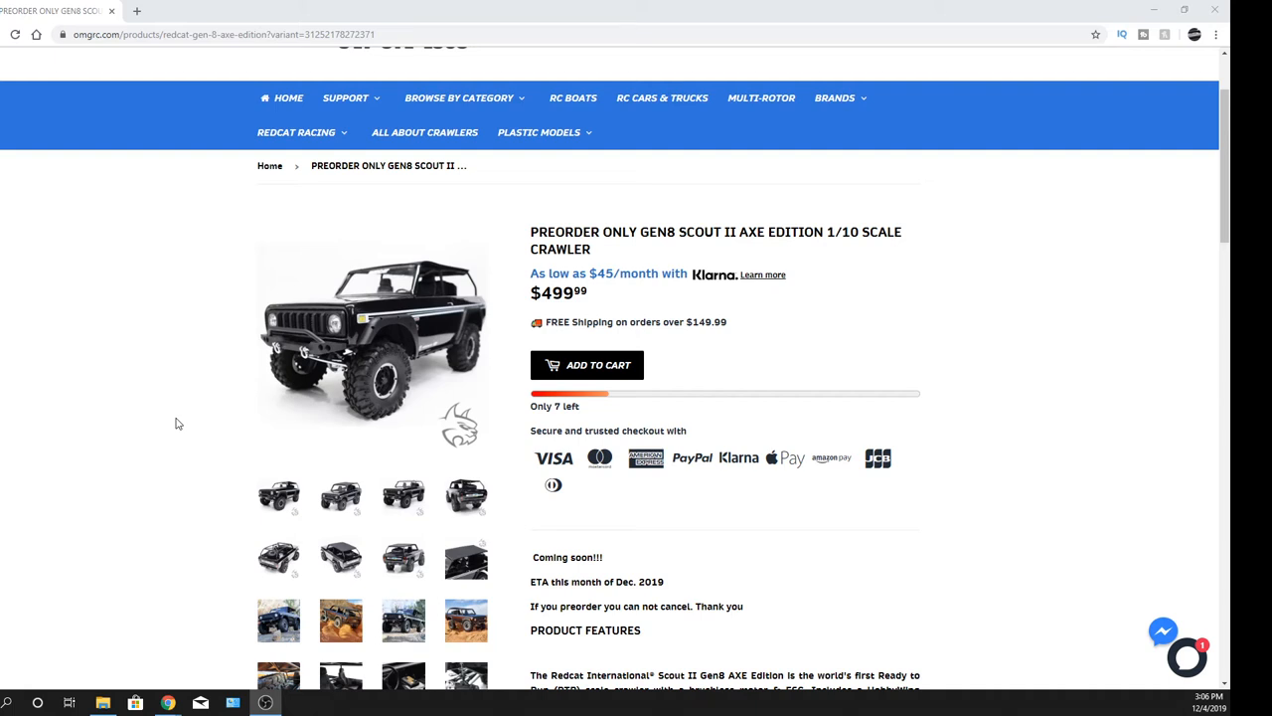
{"action": "scroll", "scroll_direction": "down", "scroll_amount": 3}
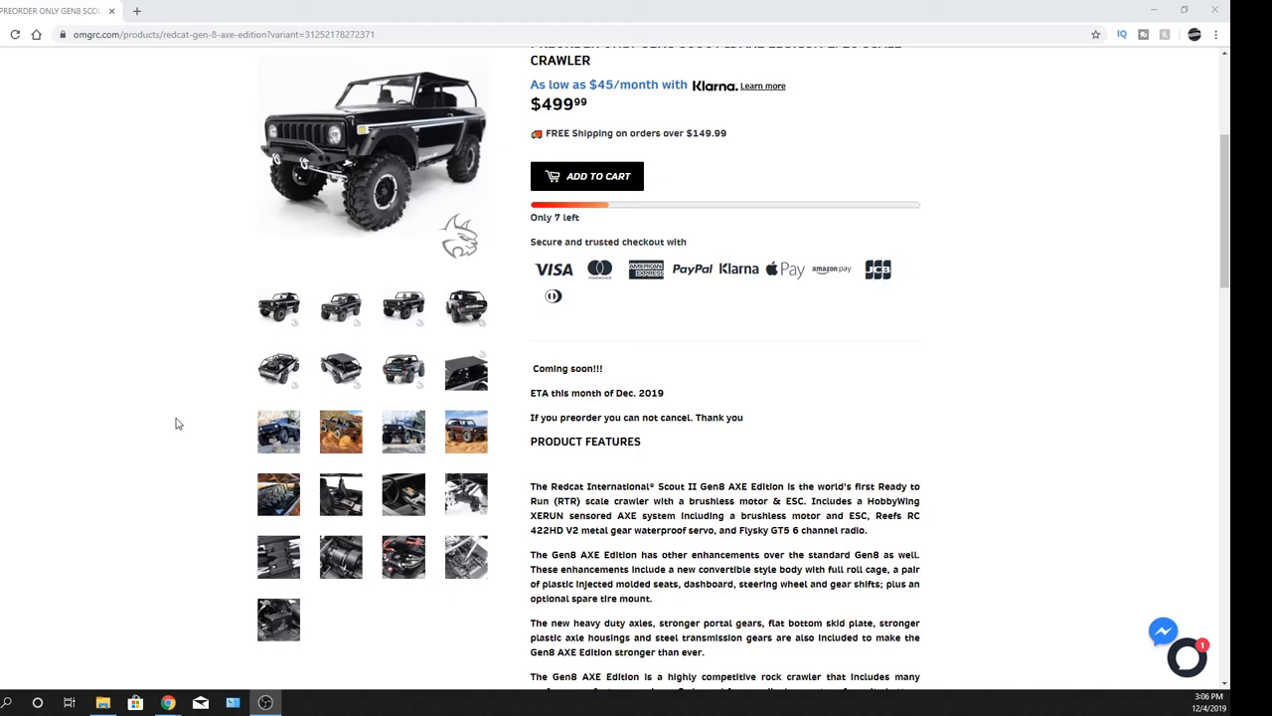
{"action": "scroll", "scroll_direction": "down", "scroll_amount": 3}
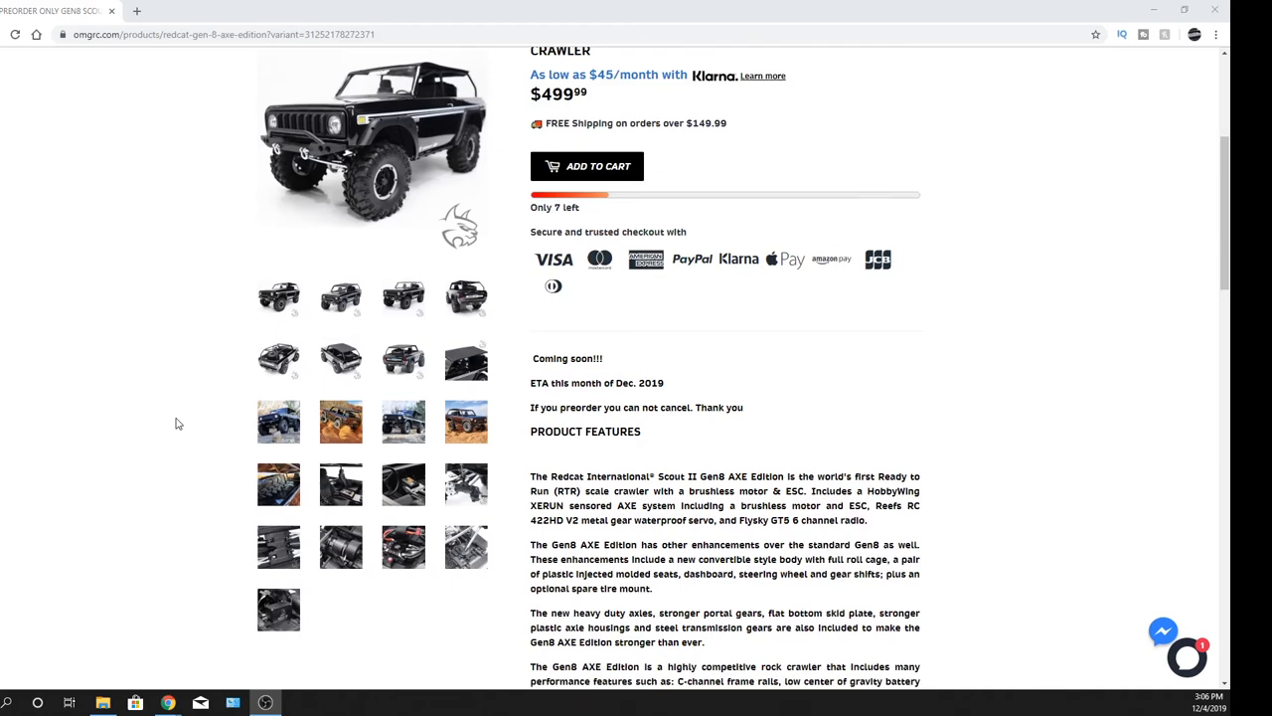